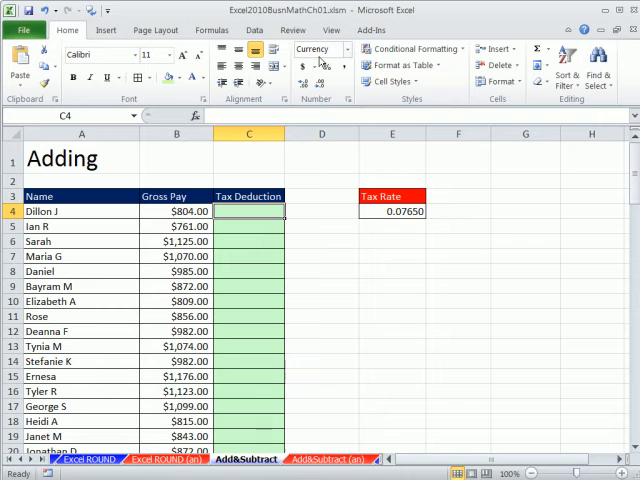
mouse_move(308, 404)
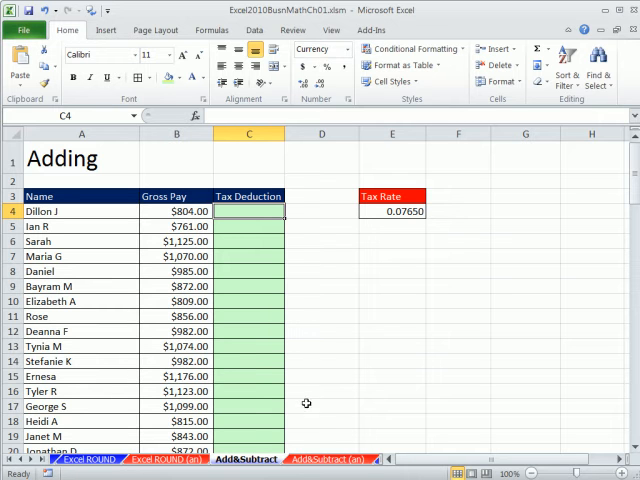
mouse_move(316, 352)
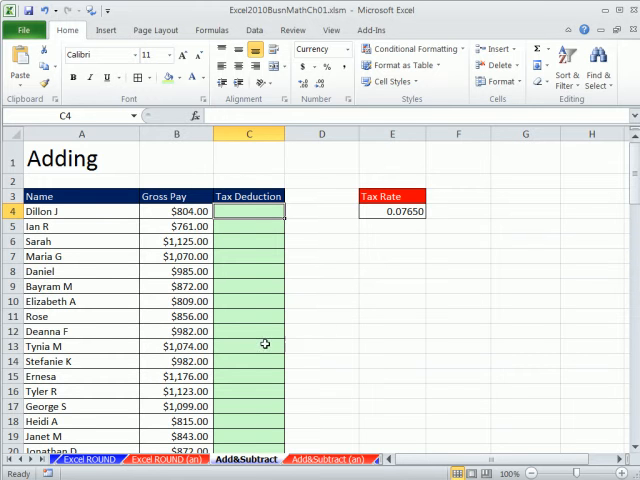
Step: Enter =ROUND(B4*$E$4,2) in C4, locking the tax rate with F4, and fill it down the column
scroll("down", 3)
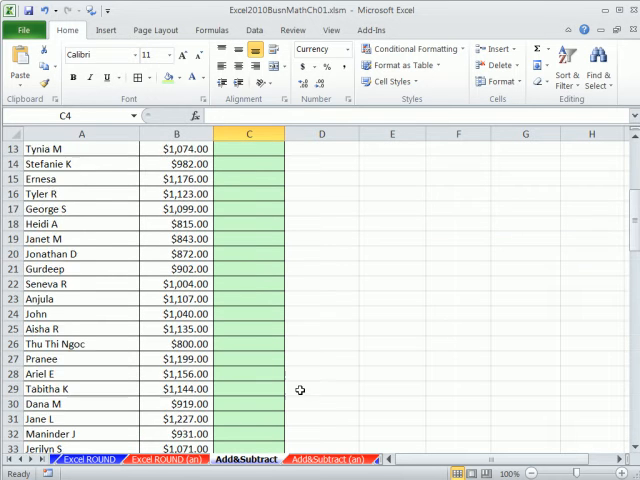
scroll("up", 3)
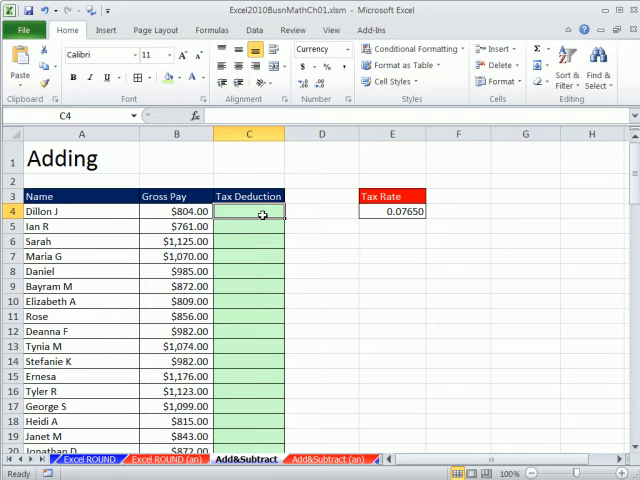
type("=r")
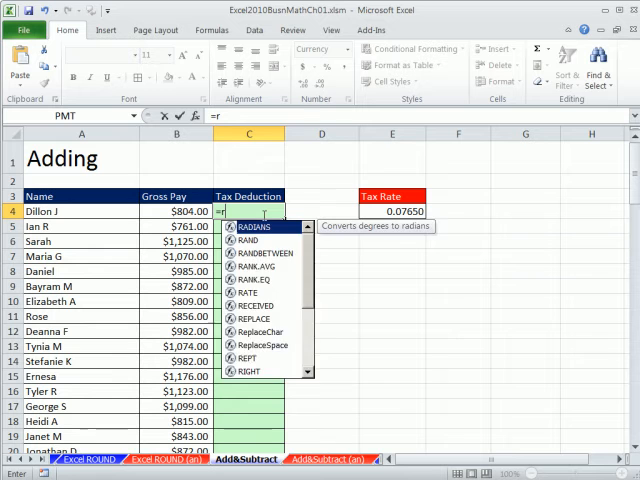
type("ound")
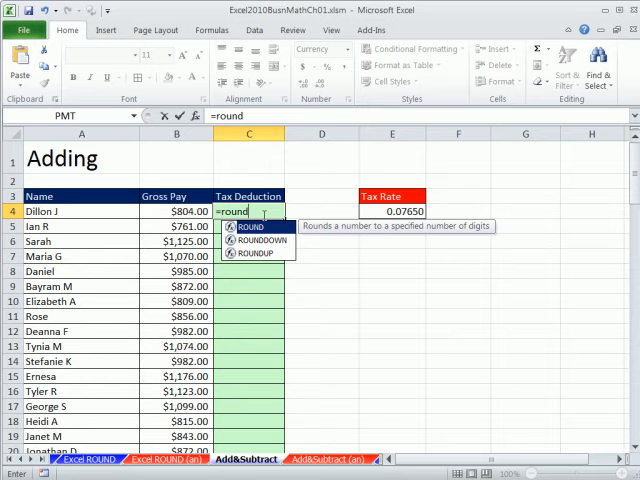
mouse_move(372, 190)
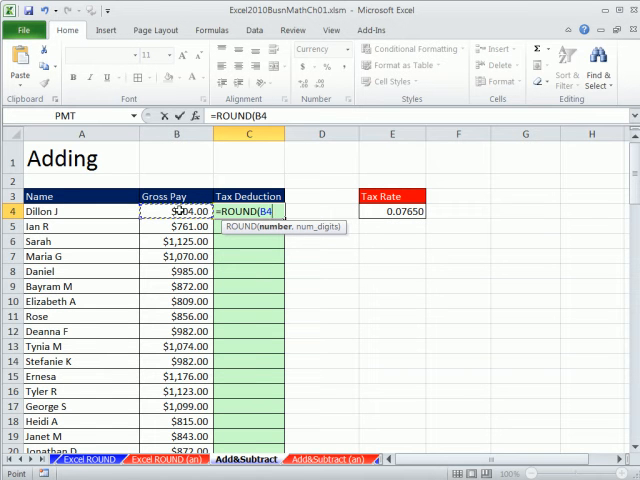
type("*")
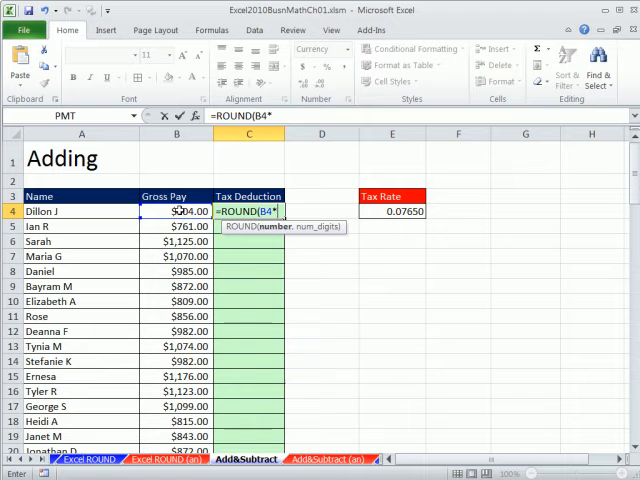
left_click(392, 212)
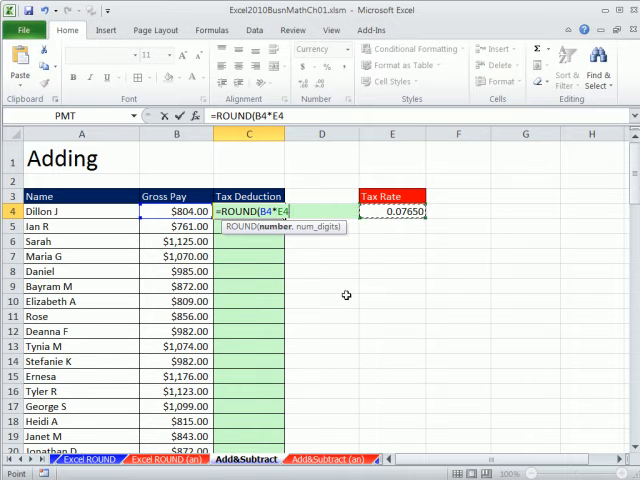
mouse_move(344, 300)
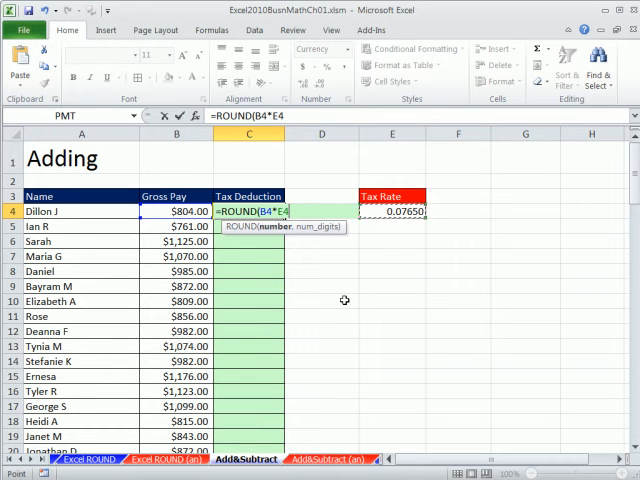
key("f4")
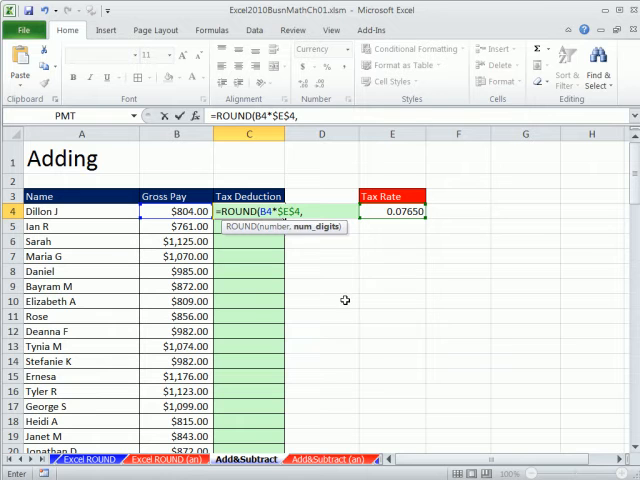
mouse_move(344, 284)
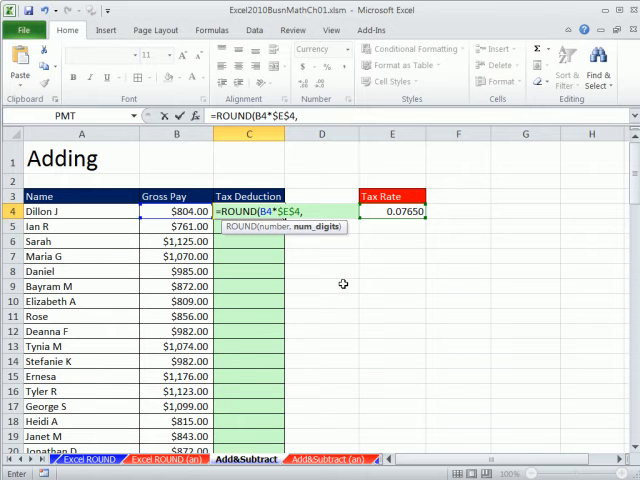
type("2)")
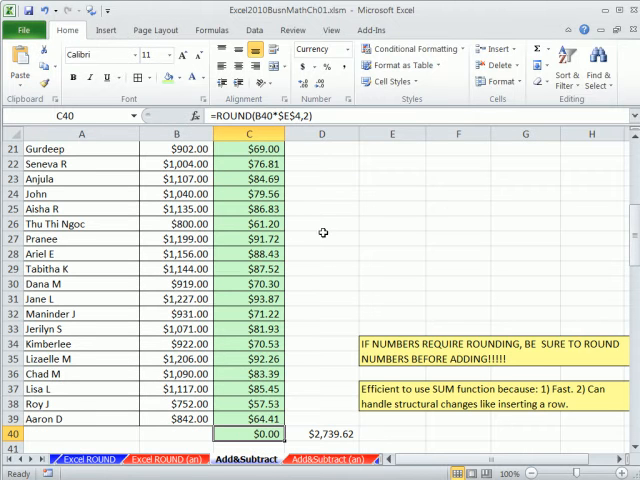
mouse_move(248, 314)
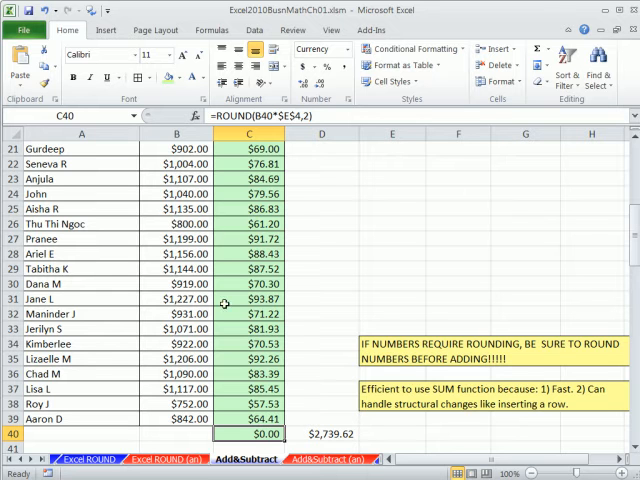
mouse_move(218, 224)
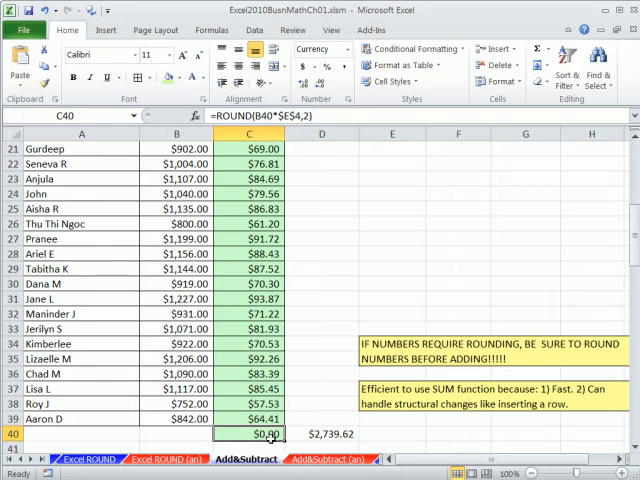
Step: Check the copied formula in C40 and total the deductions, giving $2,739.62
double_click(248, 432)
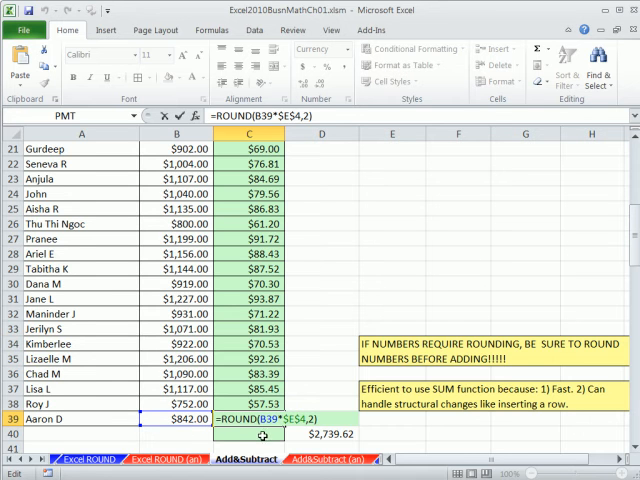
scroll("down", 3)
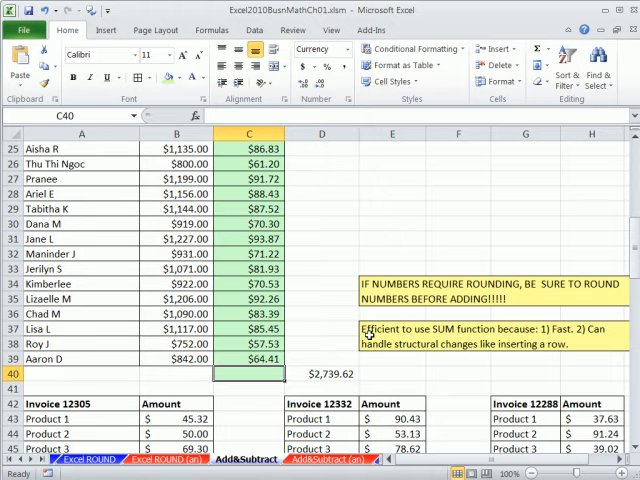
type("=SUM(C4:C39)")
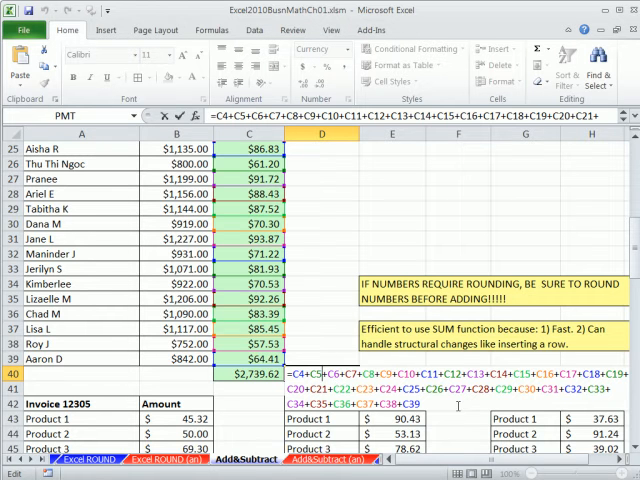
mouse_move(456, 408)
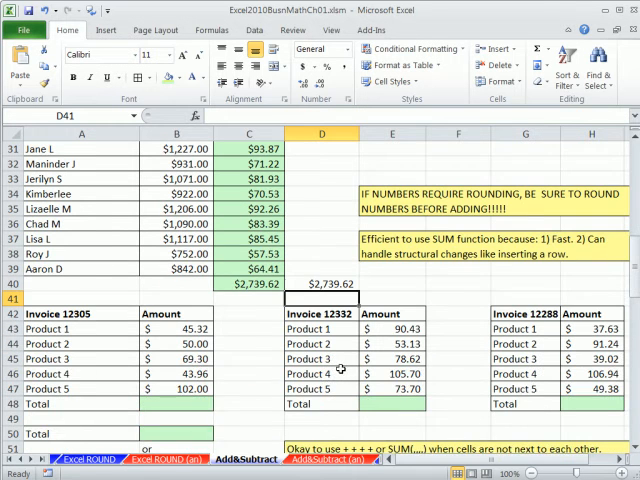
Step: Scroll down from the SUM-based deduction total to the invoice tables
scroll("down", 3)
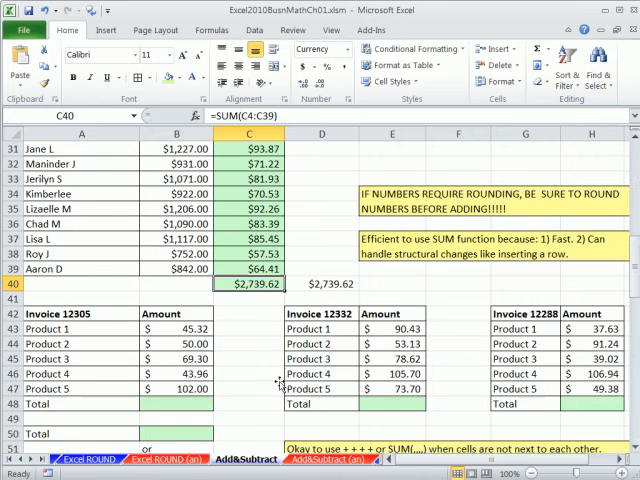
scroll("down", 3)
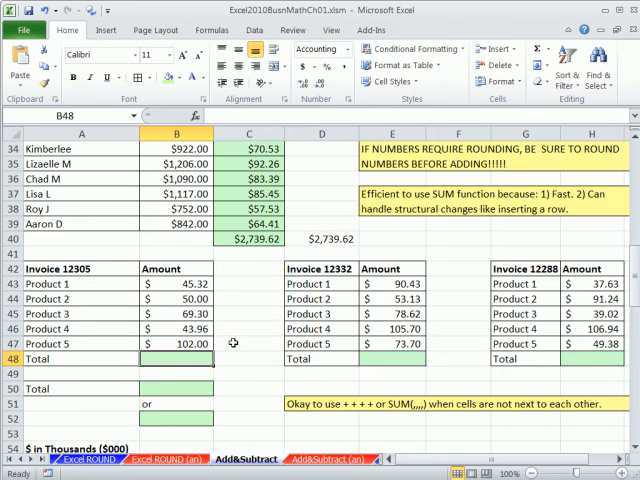
Step: Total invoice 12305 with =SUM(B43:B47) and combine the invoice totals into a $1,036.37 grand total
type("=SUM(B43:B47)")
left_click(176, 388)
type("=B48")
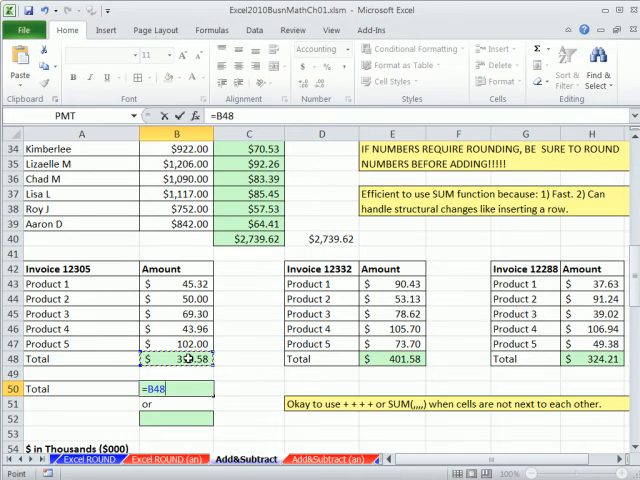
left_click(388, 358)
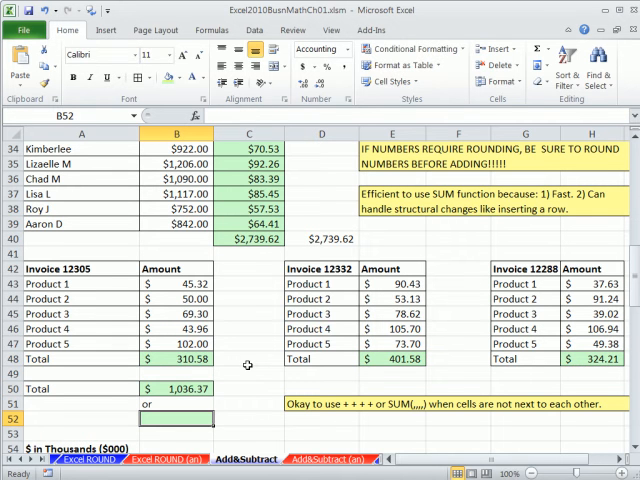
type("=SUM(B50:B51)")
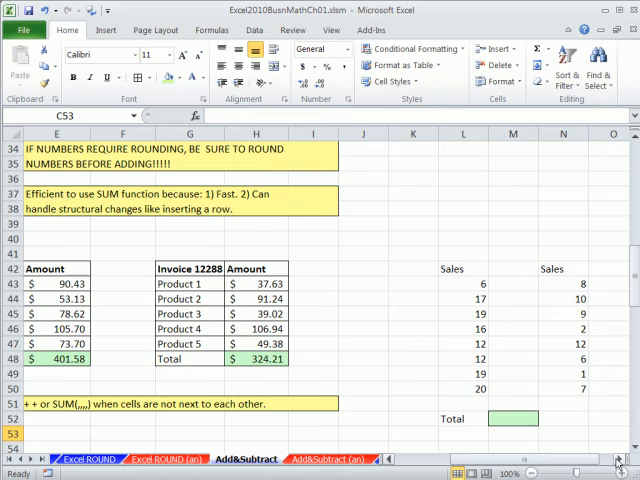
Step: In M52 enter a SUM over L43:L50 and N43:N50 to total the first and third Sales columns
scroll("right", 3)
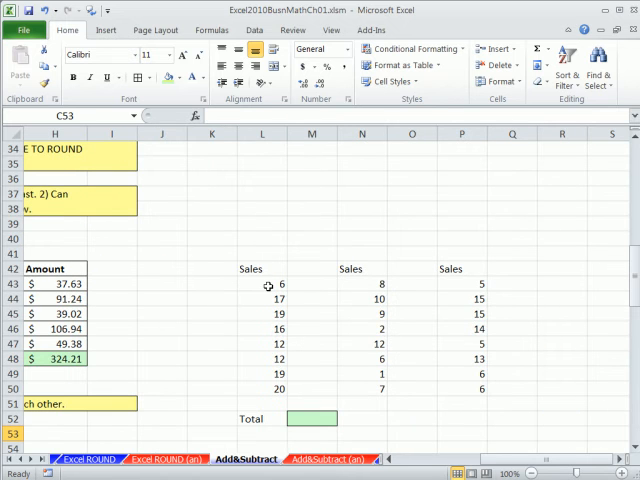
mouse_move(438, 384)
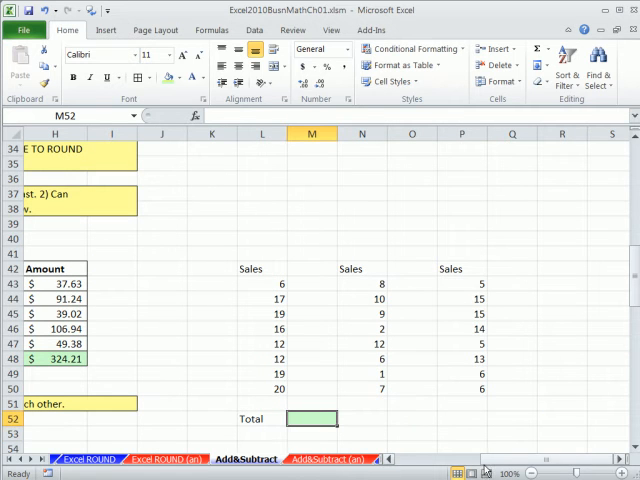
type("=SUM(L43:L50")
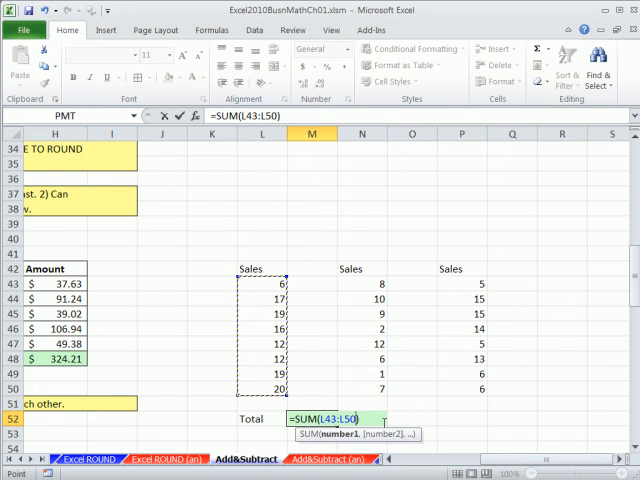
left_click_drag(362, 284, 362, 360)
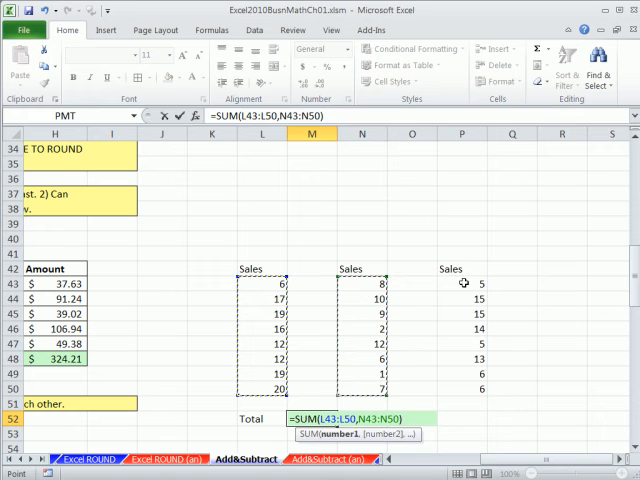
left_click_drag(460, 284, 460, 388)
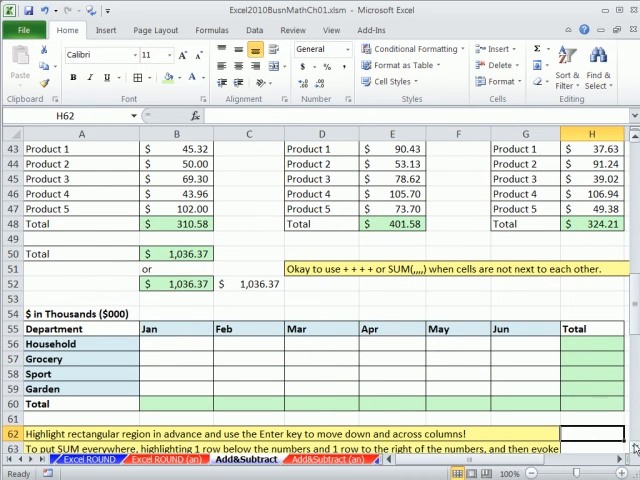
Step: Select B56:G59 and enter the Jan–Jun values for the Household, Grocery, Sport and Garden rows
scroll("down", 3)
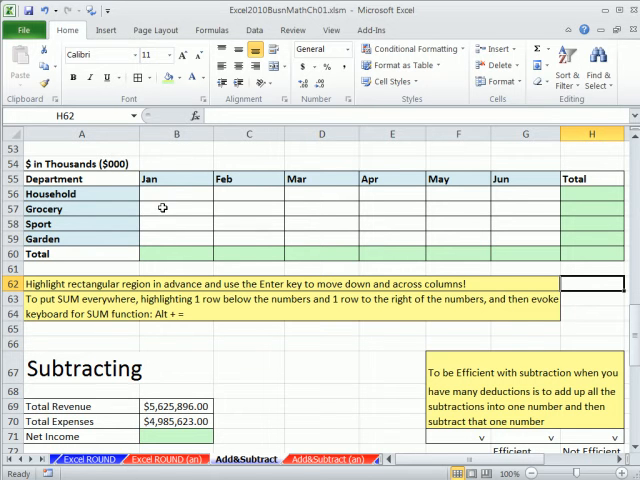
mouse_move(588, 238)
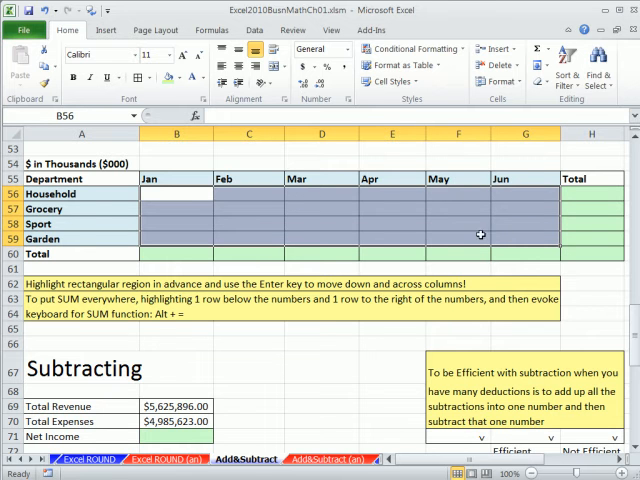
left_click(176, 192)
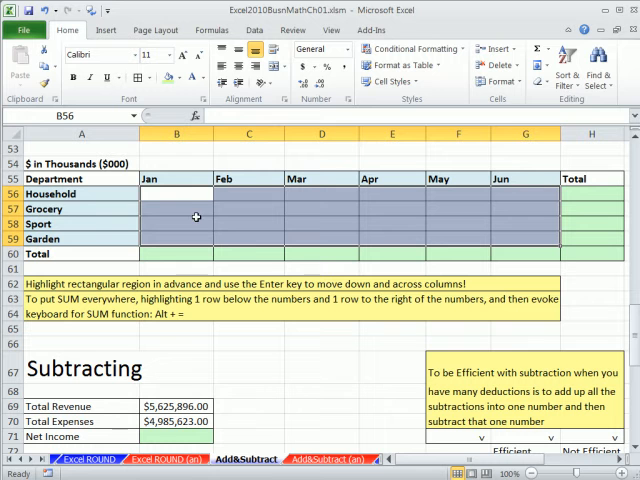
mouse_move(258, 250)
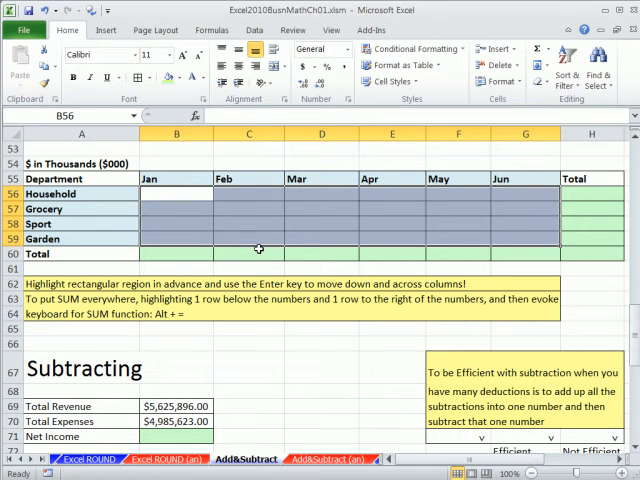
mouse_move(264, 240)
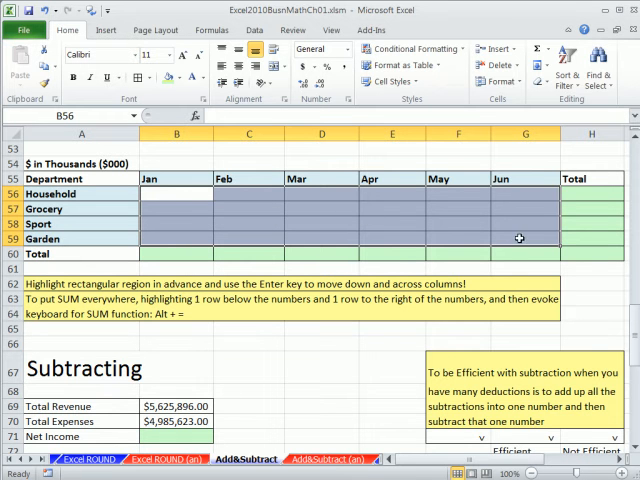
type("1")
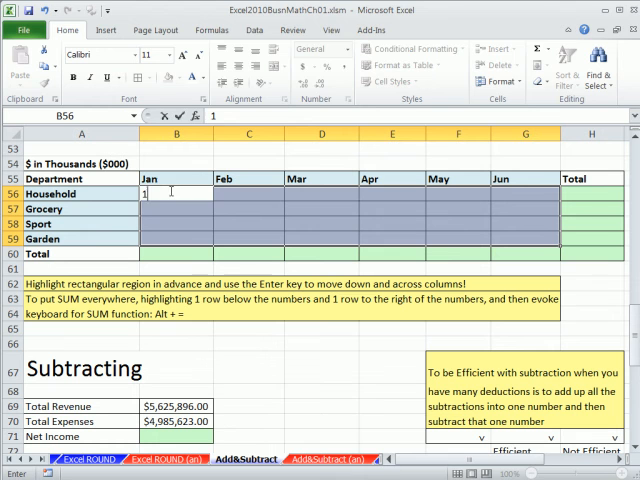
type("30")
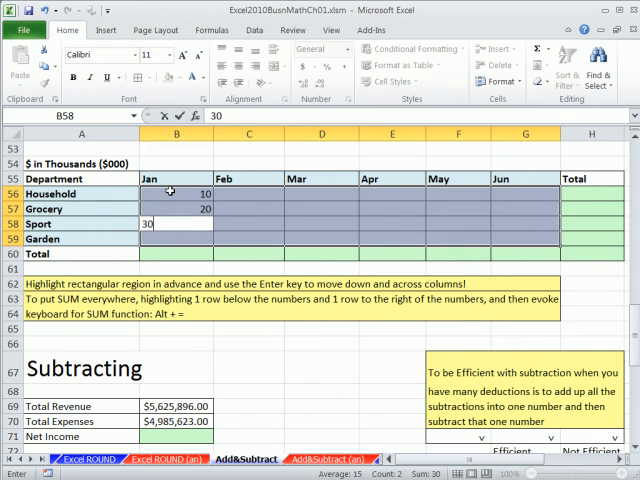
type("50")
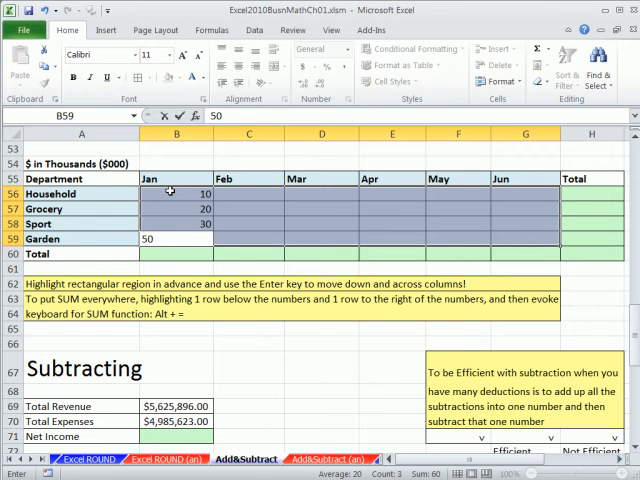
type("20")
left_click(322, 224)
type("8")
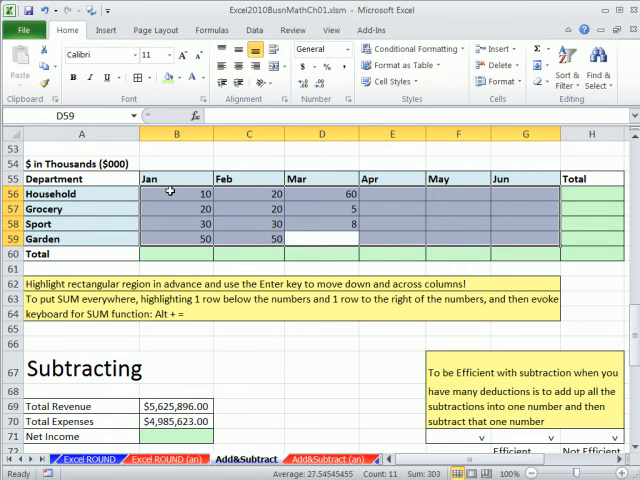
type("5")
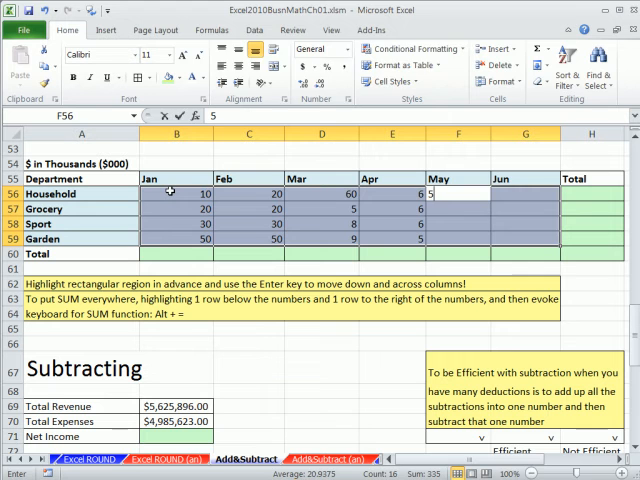
type("4")
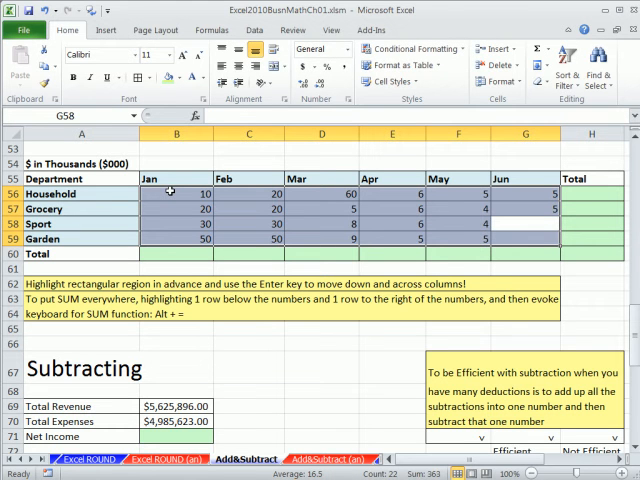
type("78")
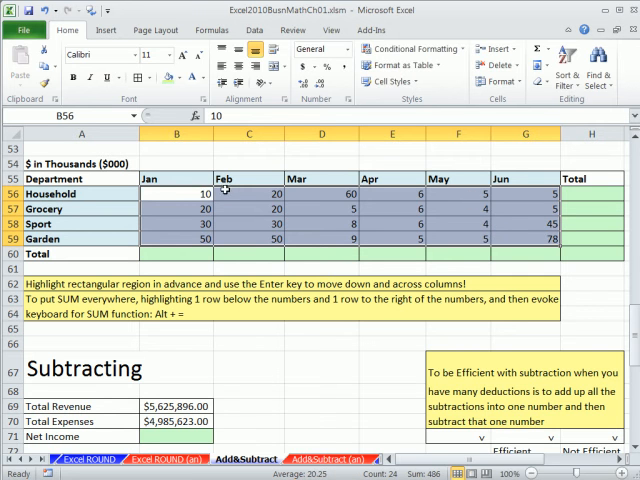
mouse_move(224, 188)
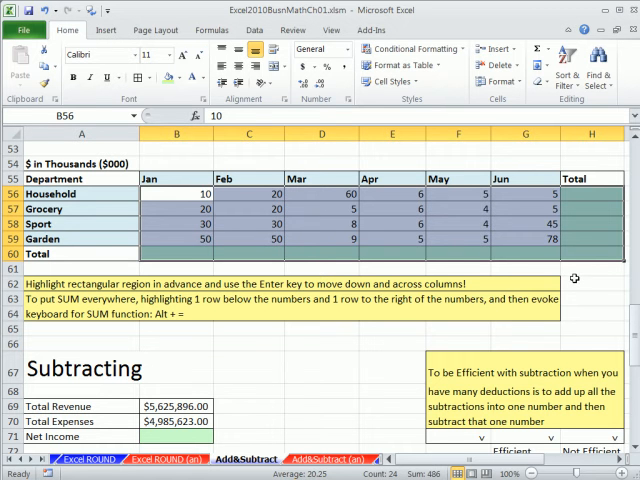
Step: Insert SUM totals for every department row and month column with Alt+=, giving 486
key("alt+=")
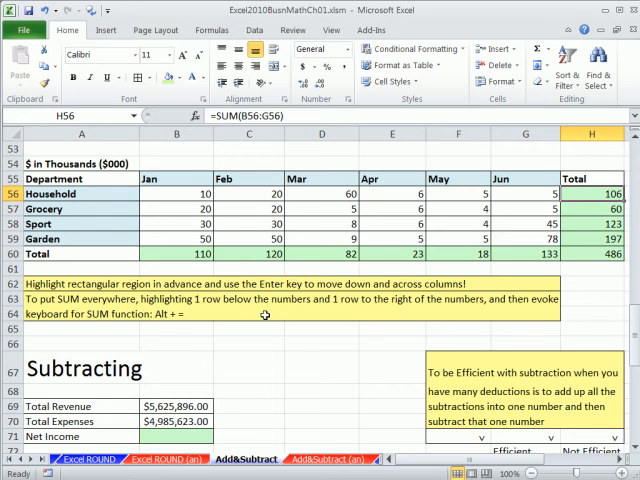
scroll("down", 3)
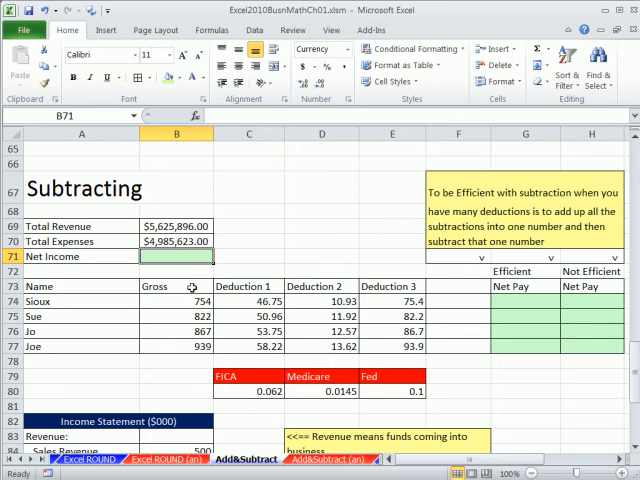
Step: Subtract Total Expenses from Total Revenue for a $640,273.00 net income and inspect the first deduction's ROUND formula
scroll("down", 3)
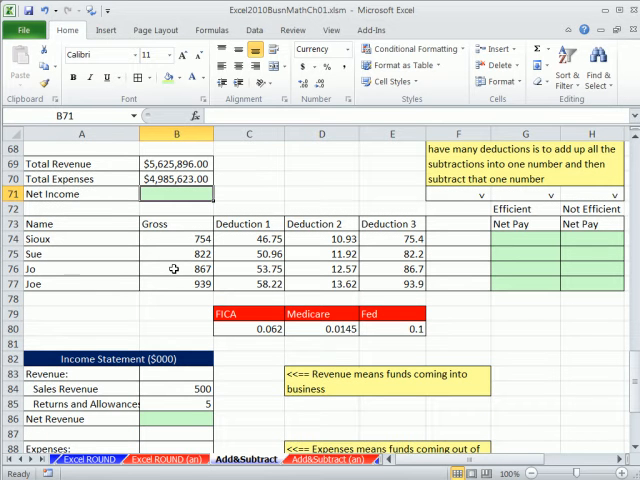
mouse_move(232, 200)
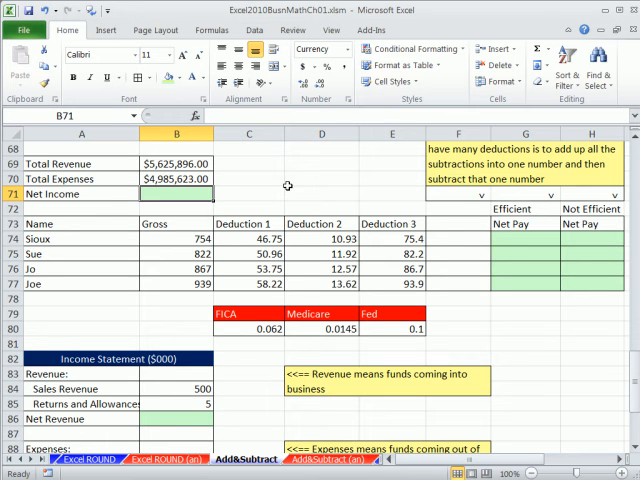
mouse_move(212, 224)
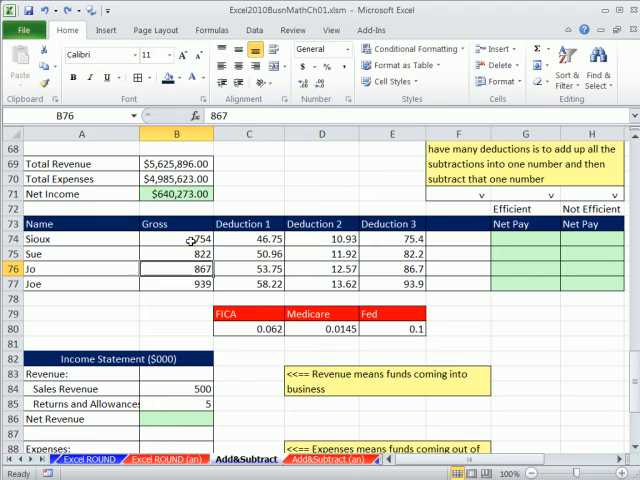
left_click(176, 240)
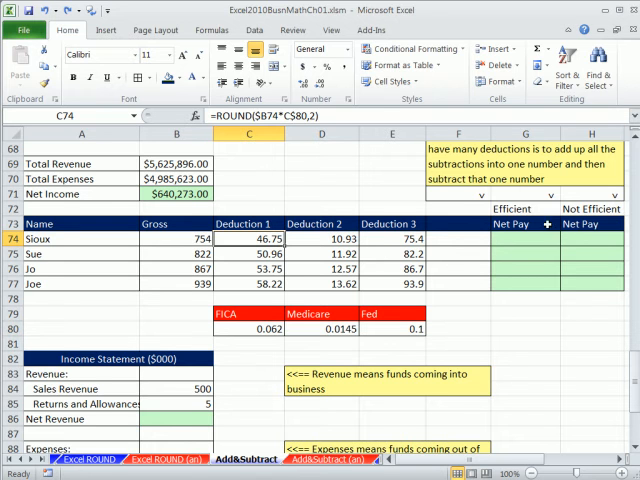
mouse_move(196, 240)
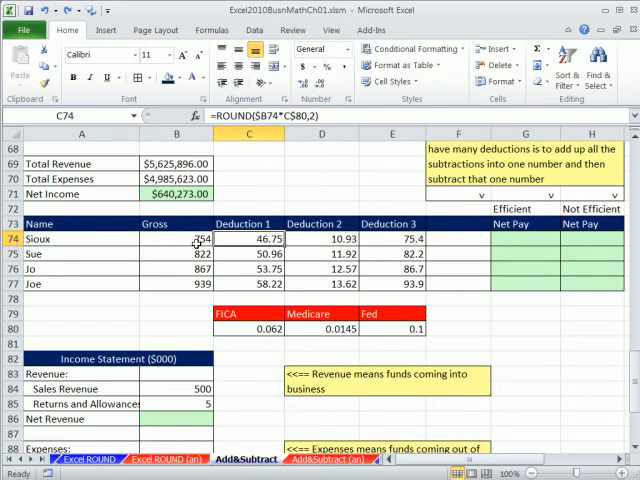
Step: Enter =B74-C74-D74-E74 in H74 and fill the net pay down to H77
left_click(176, 238)
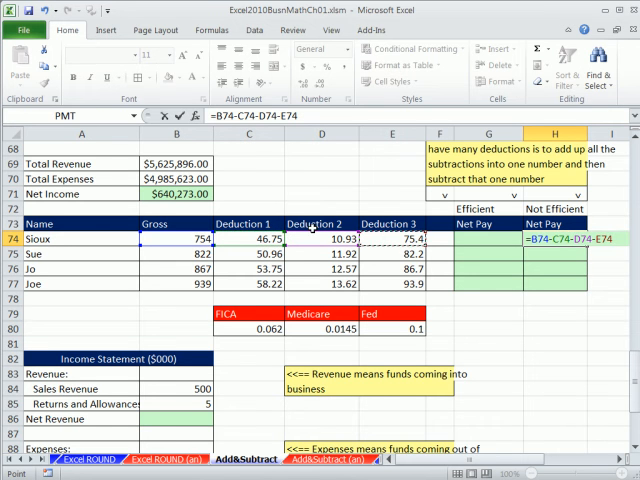
mouse_move(318, 196)
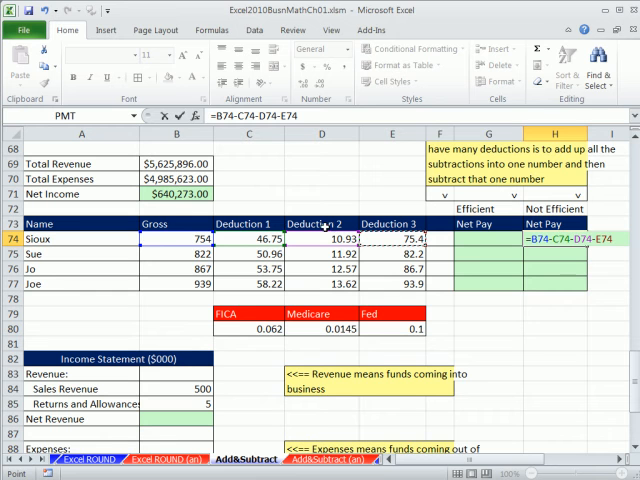
mouse_move(512, 308)
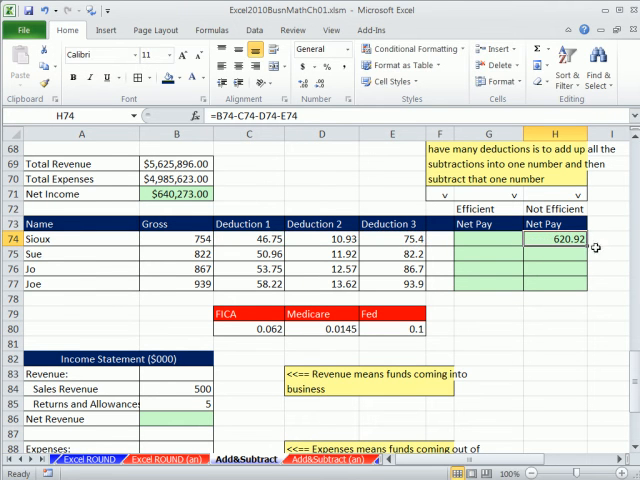
left_click_drag(590, 246, 590, 290)
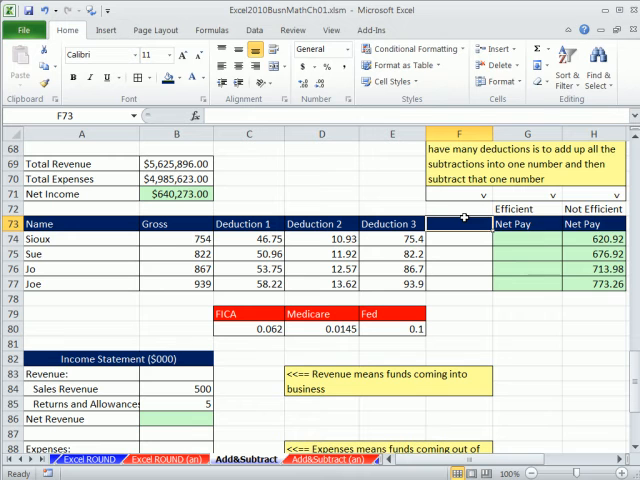
Step: Label F73 Total, sum each employee's deductions with =SUM(C74:E74), and compute Efficient net pay as =B74-F74
type("Total")
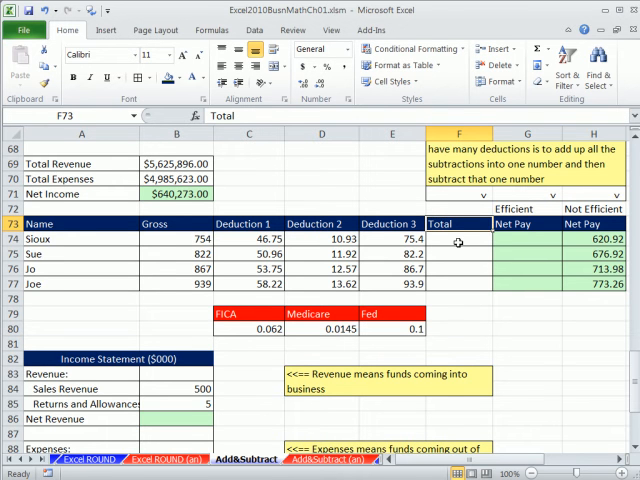
left_click(460, 238)
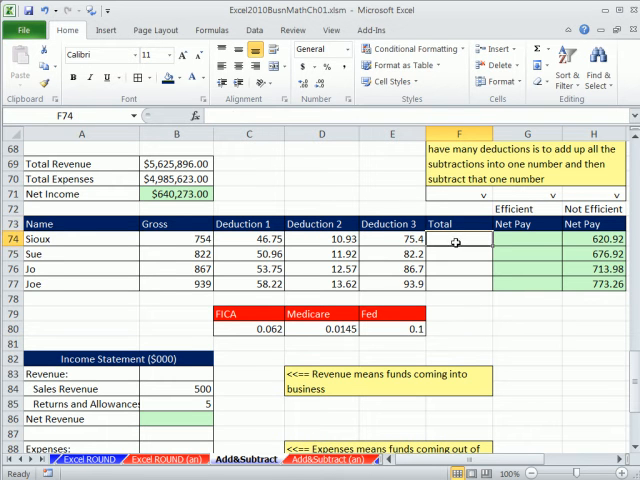
type("=B74-C74-D74-E74")
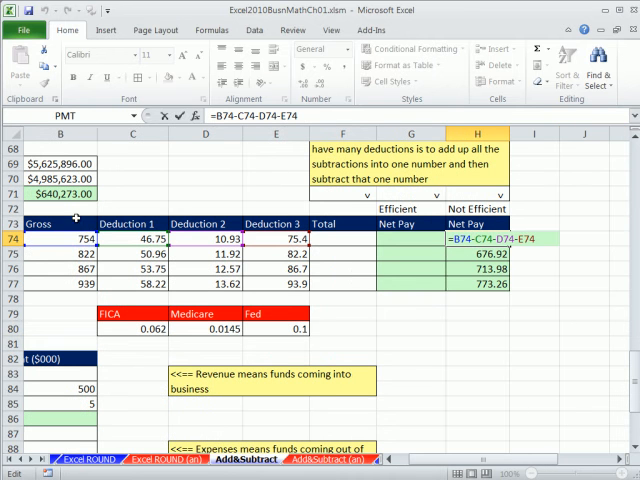
mouse_move(132, 238)
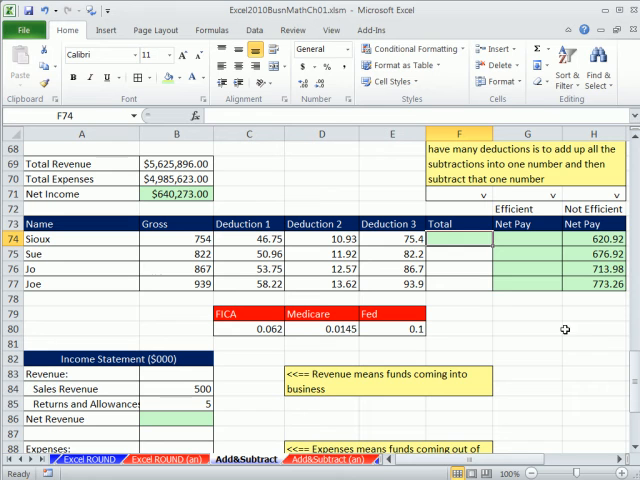
type("=SUM(B74:E74)")
left_click(526, 238)
type("=B74-F74")
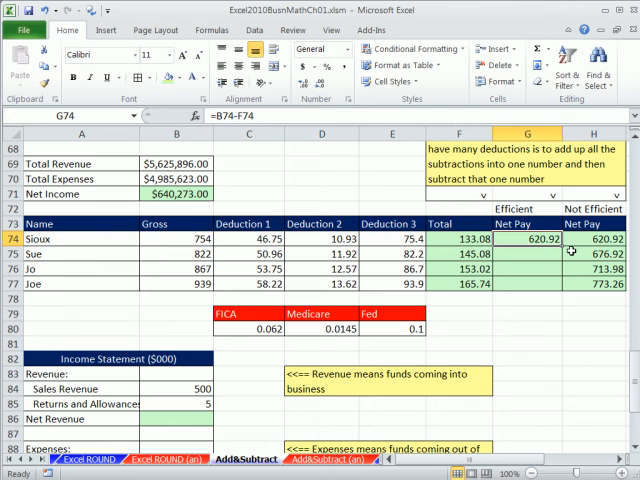
type("=SUM(C74:E74)")
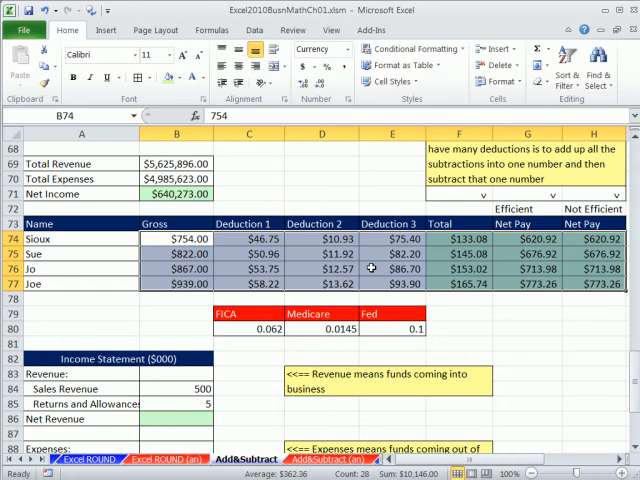
mouse_move(372, 268)
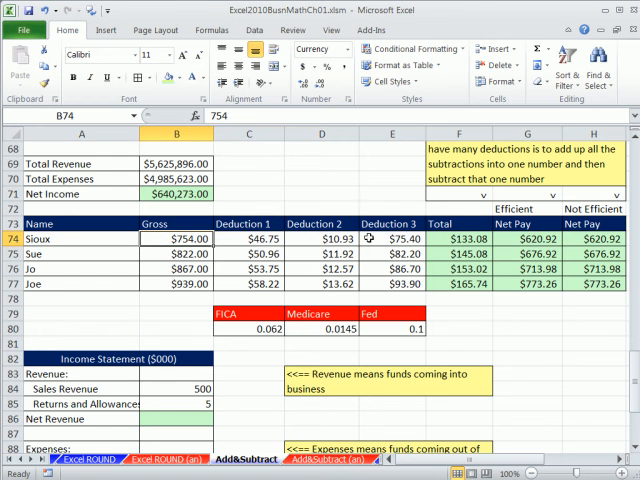
mouse_move(260, 288)
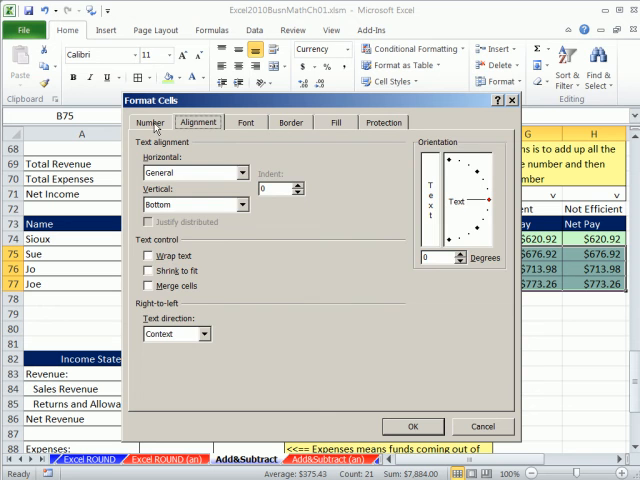
Step: Set the payroll figures to Currency with 2 decimal places and Symbol None
left_click(150, 122)
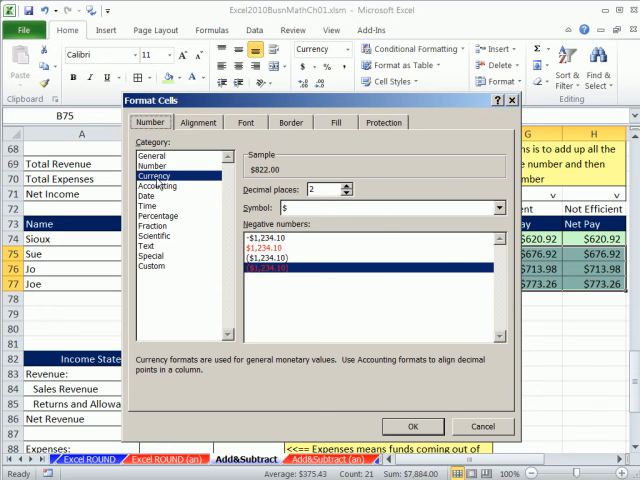
mouse_move(396, 346)
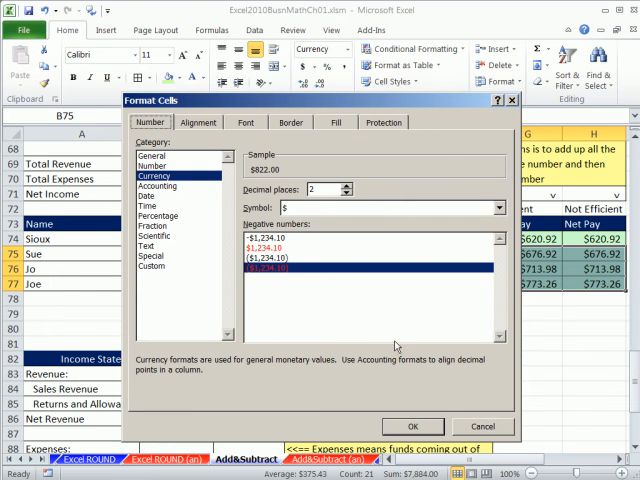
left_click(500, 208)
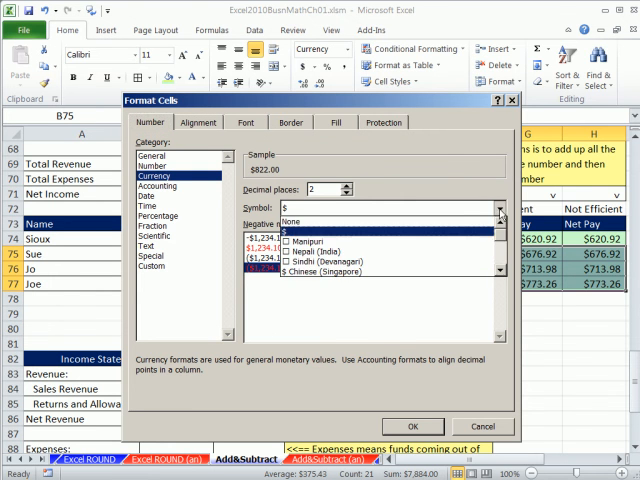
left_click(370, 220)
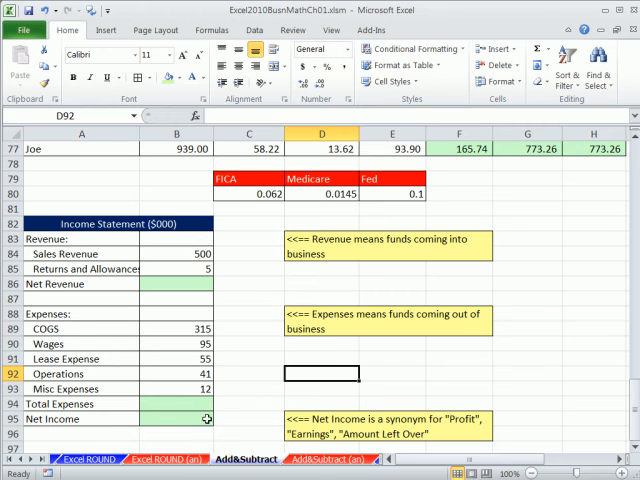
Step: Enter =SUM(B84:B85) for net revenue (505) and =SUM(B89:B93) for total expenses (518)
left_click(176, 420)
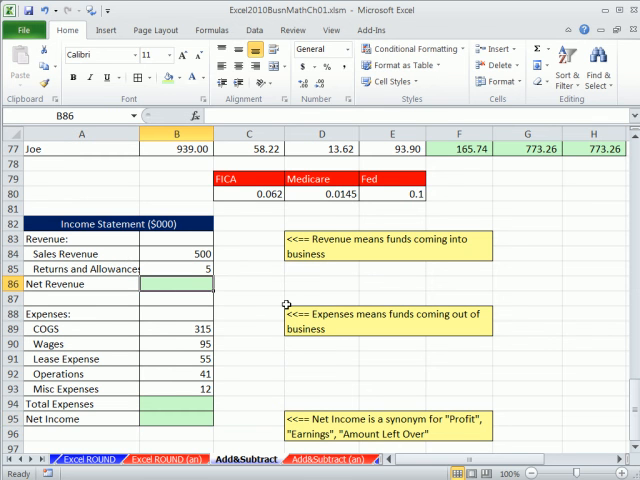
type("=SUM(B84:B85)")
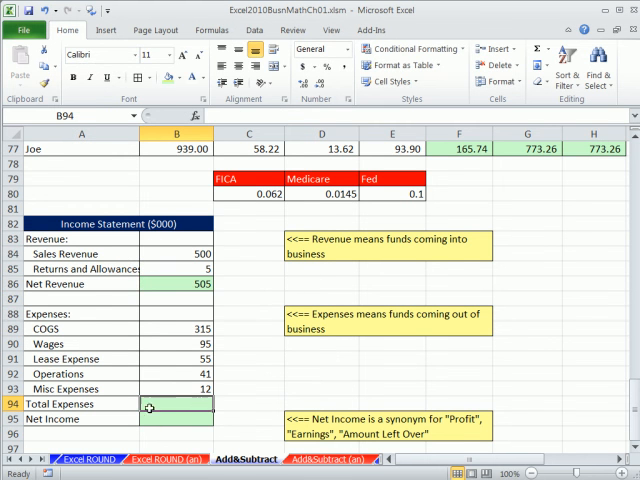
type("=SUM(B89:B93)")
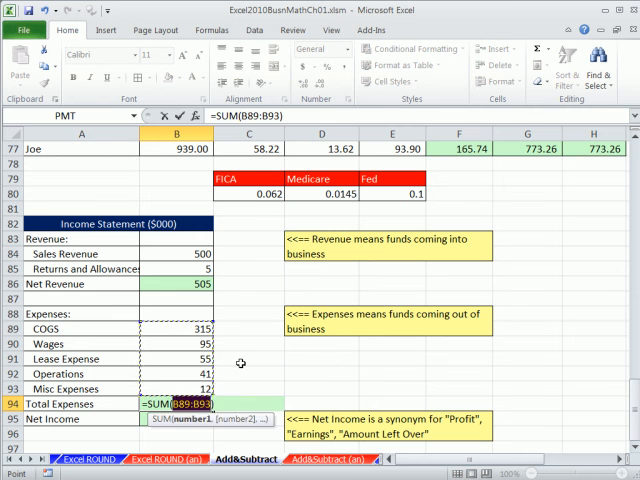
key("Enter")
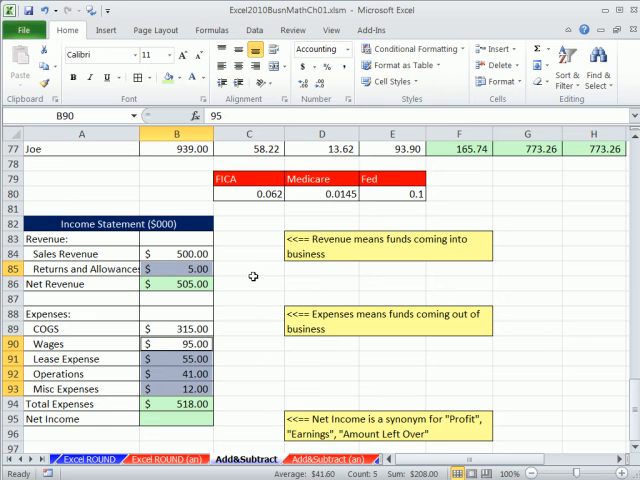
mouse_move(226, 328)
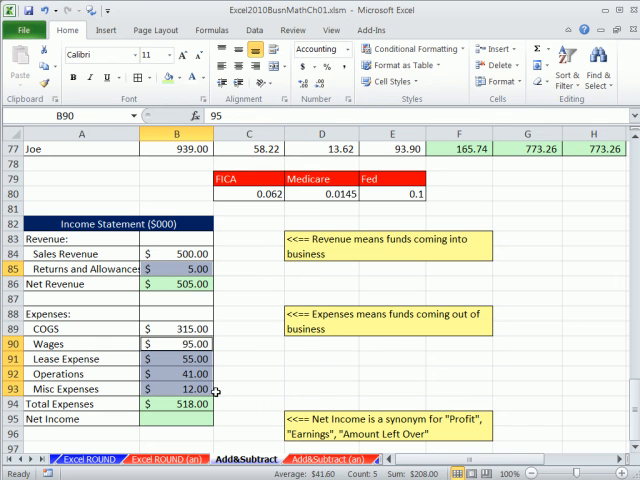
mouse_move(222, 388)
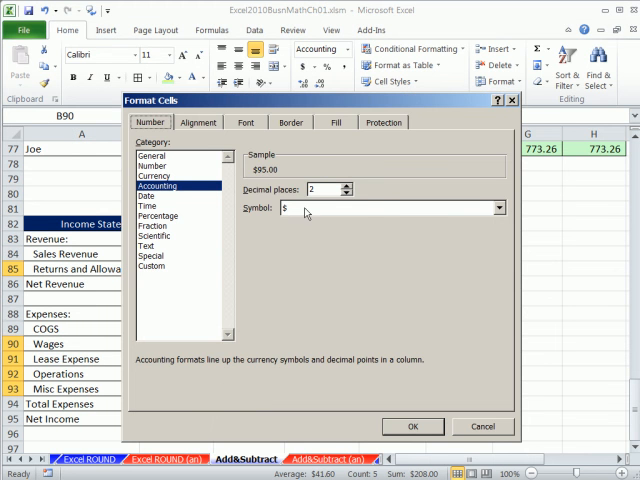
Step: Set the middle line items' accounting Symbol to None so only first figures and totals keep dollar signs
left_click(494, 208)
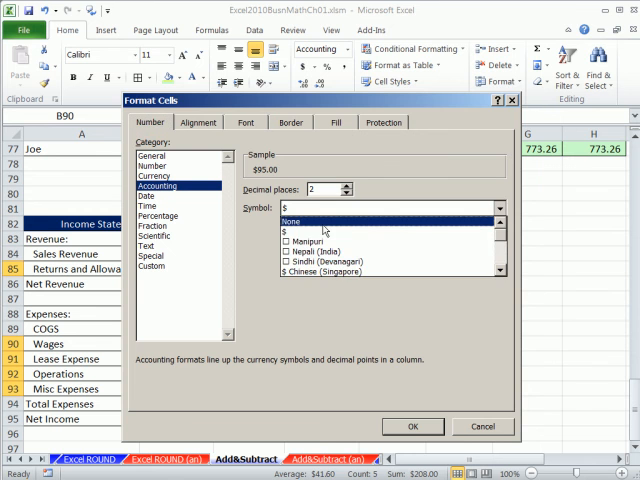
left_click(412, 426)
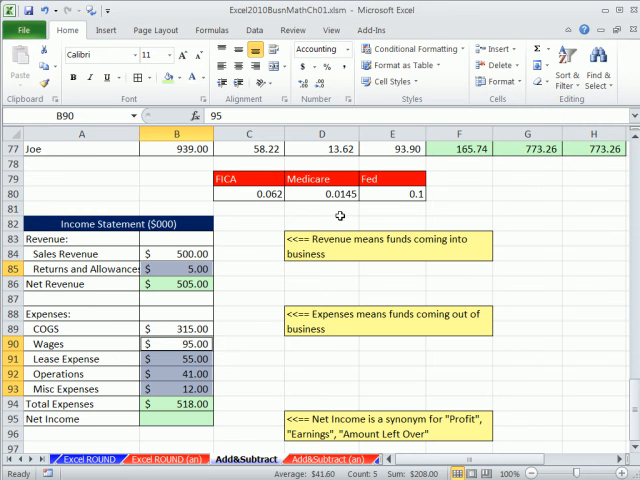
mouse_move(344, 90)
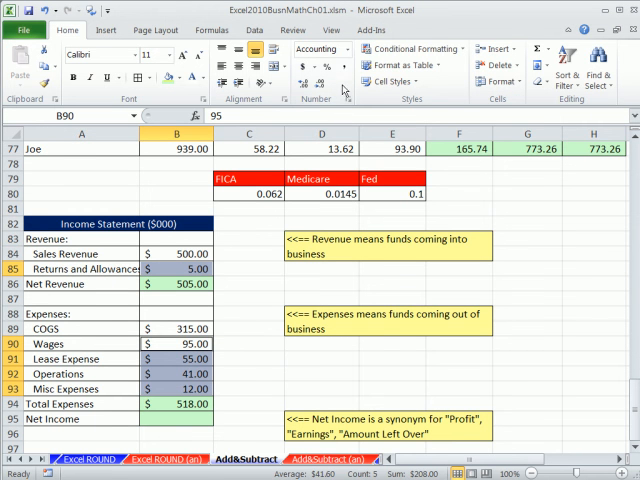
mouse_move(344, 66)
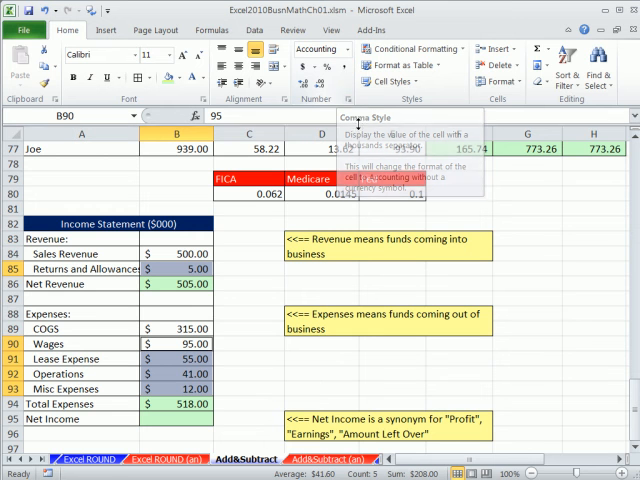
mouse_move(344, 68)
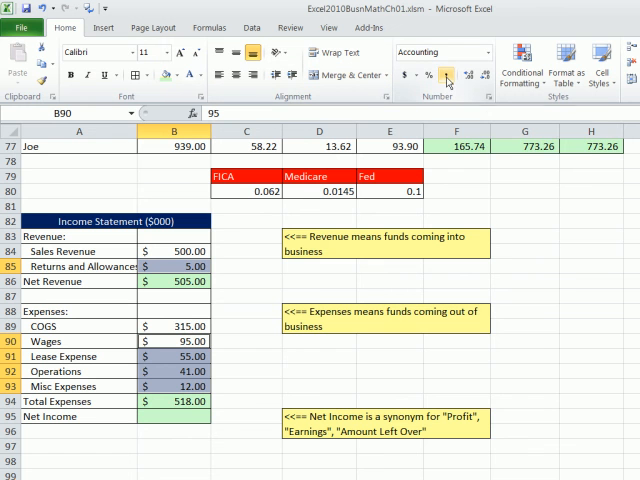
mouse_move(448, 74)
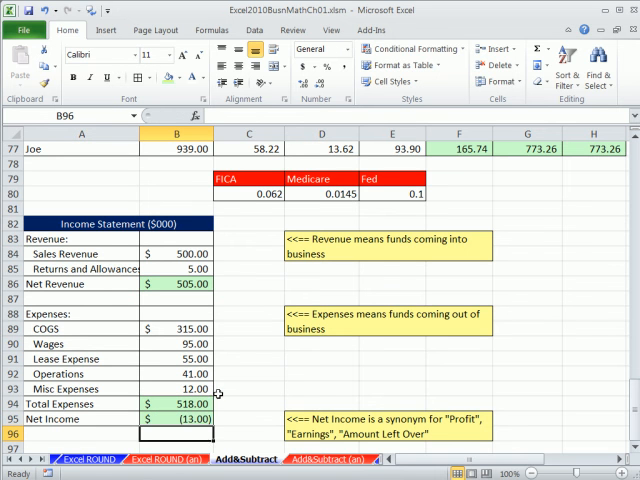
mouse_move(228, 418)
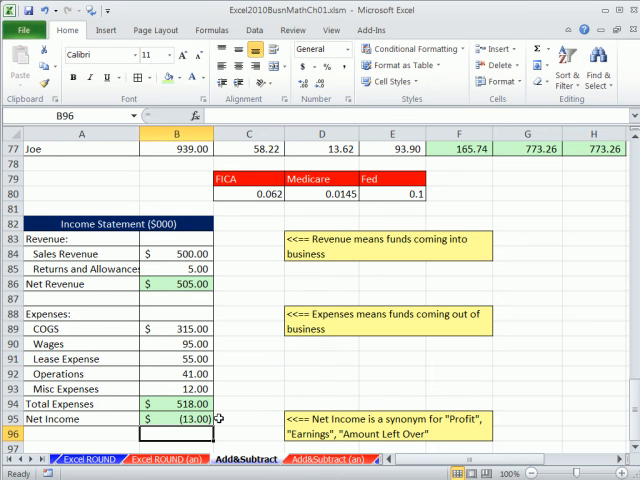
mouse_move(216, 420)
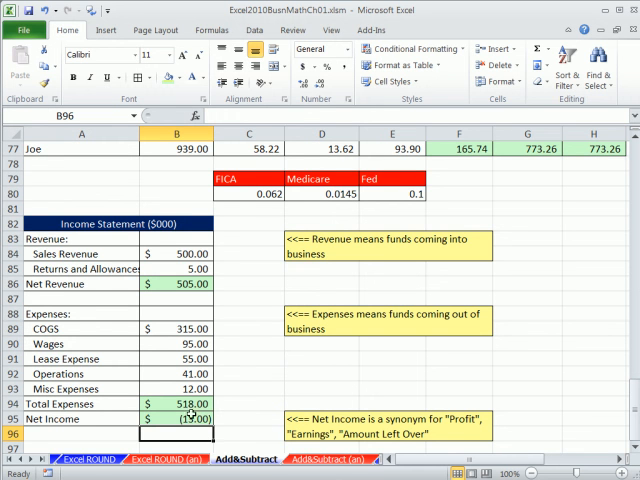
Step: Verify the net income formula =B86-B94 giving (13.00) and the net revenue formula in B86
left_click(176, 418)
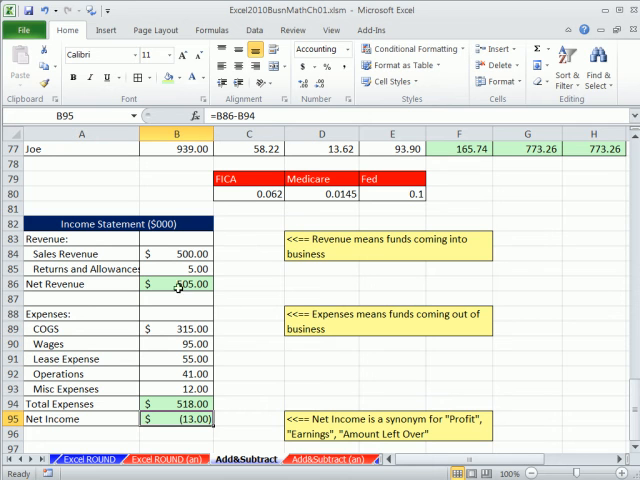
left_click(176, 284)
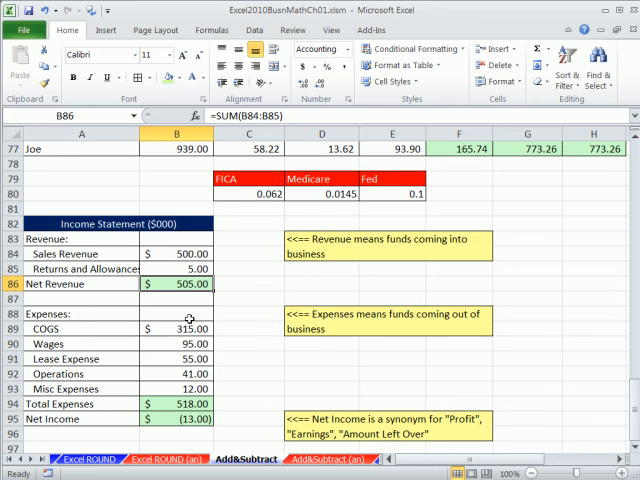
left_click(248, 284)
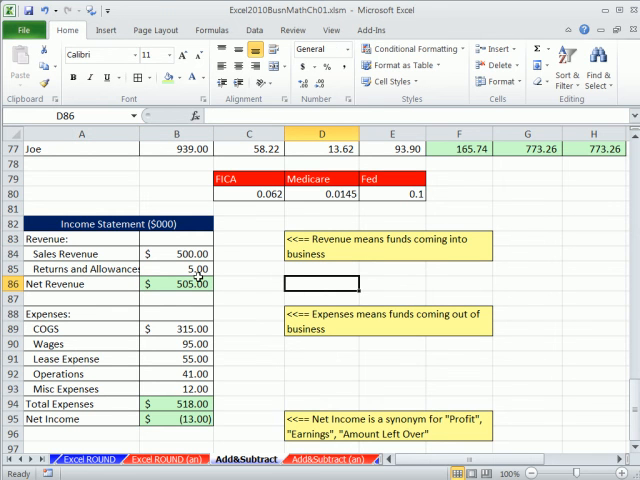
left_click(176, 284)
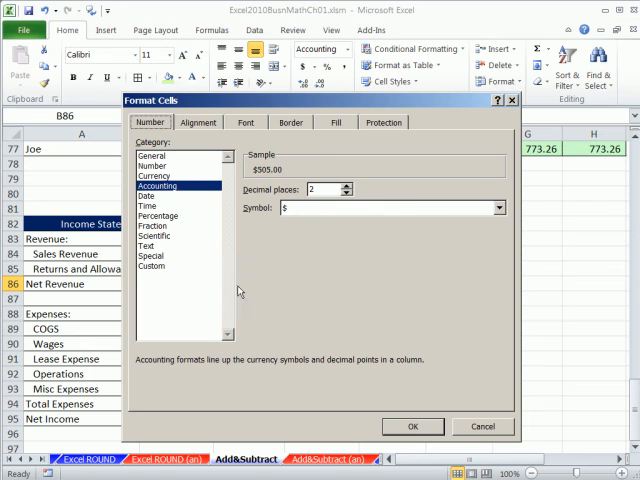
Step: Apply top/bottom border lines to the net revenue, total expenses and net income cells
left_click(292, 122)
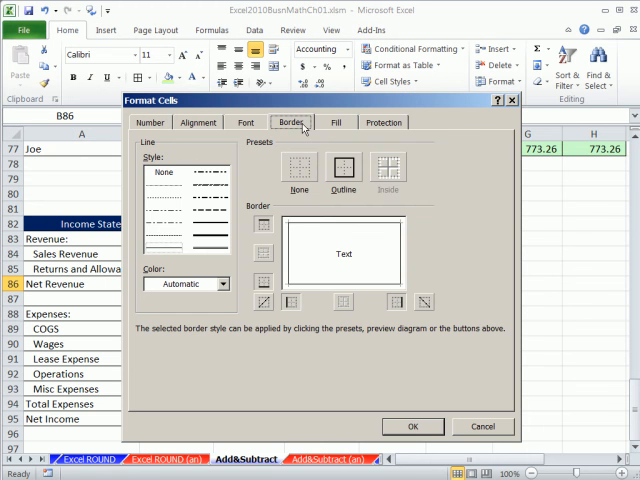
left_click(210, 228)
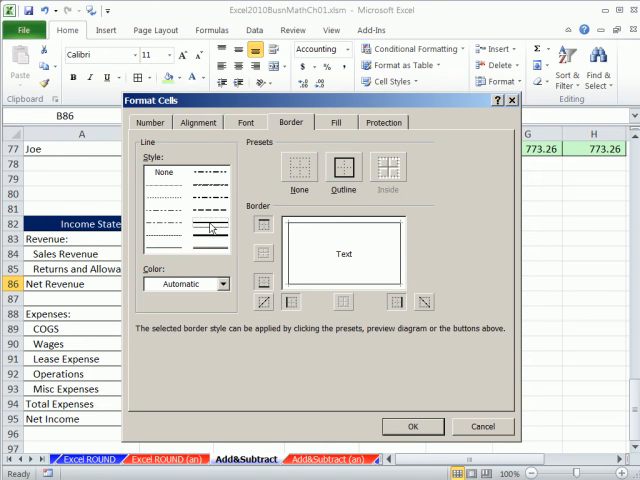
mouse_move(332, 200)
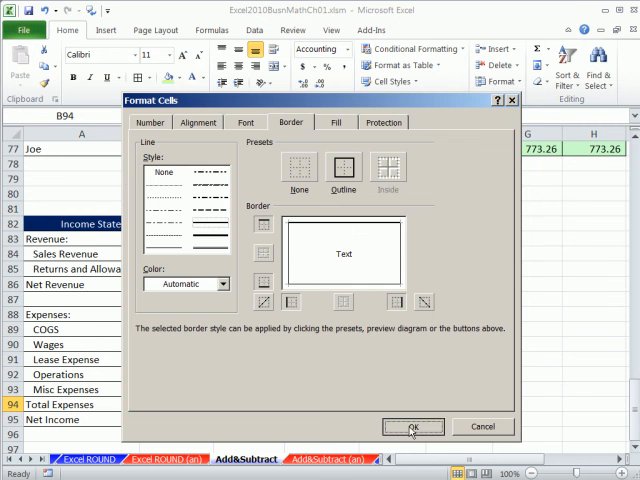
left_click(412, 428)
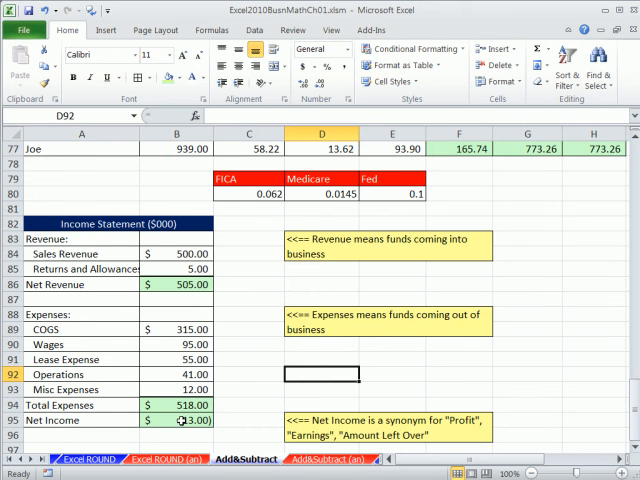
left_click(176, 420)
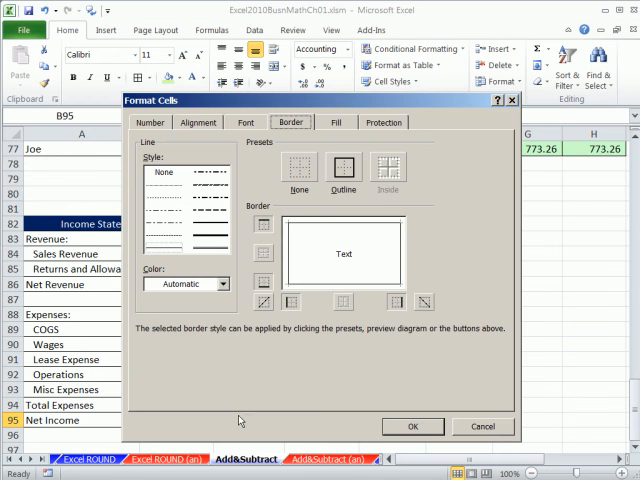
mouse_move(338, 268)
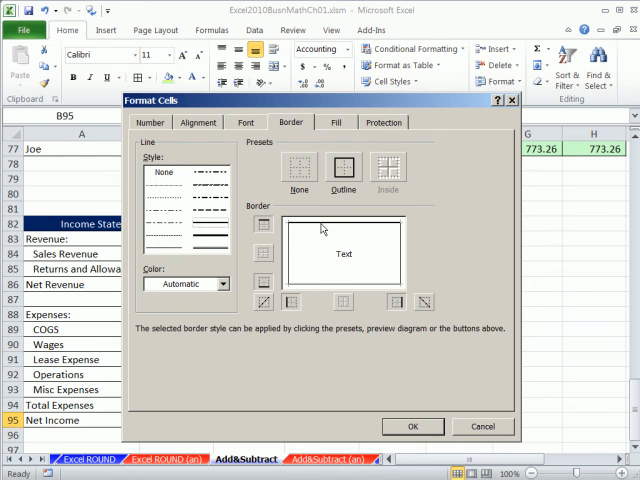
mouse_move(220, 254)
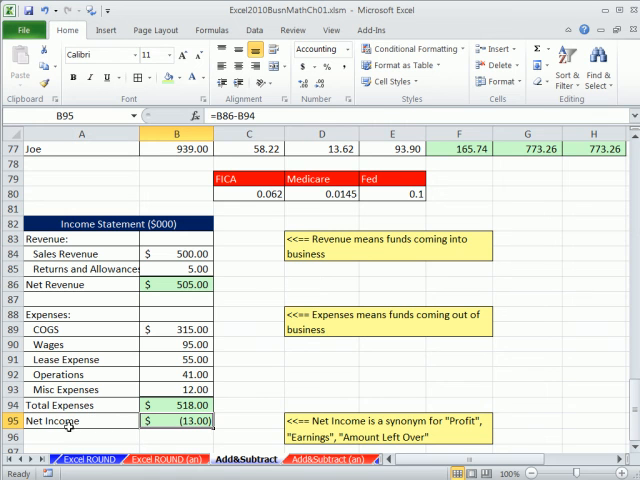
left_click(248, 420)
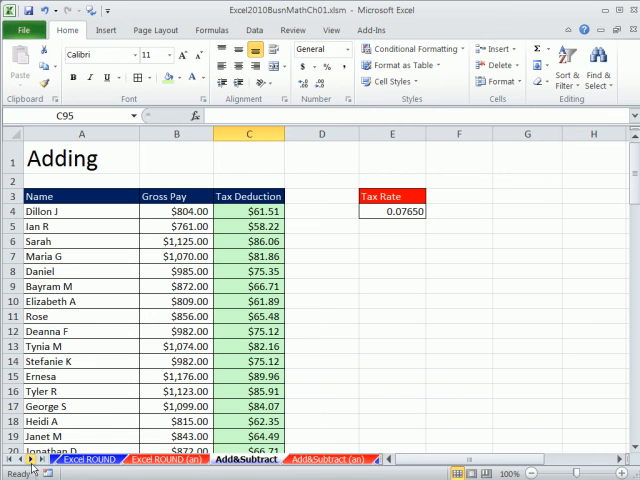
left_click(8, 460)
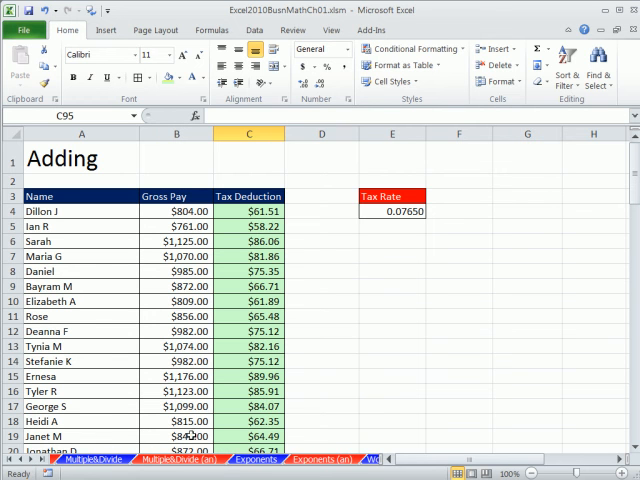